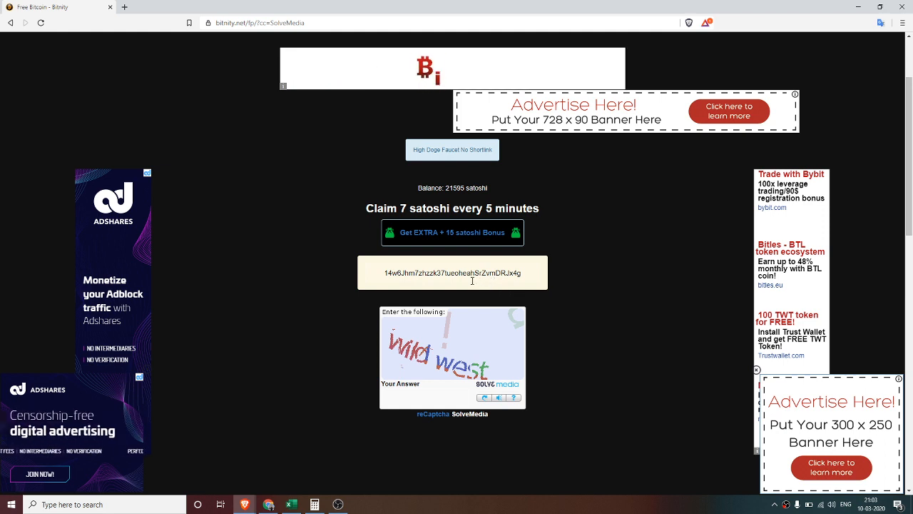
Follow the 'Get EXTRA + 15 satoshi Bonus' shortlink to the social media consultant article.
left_click(451, 232)
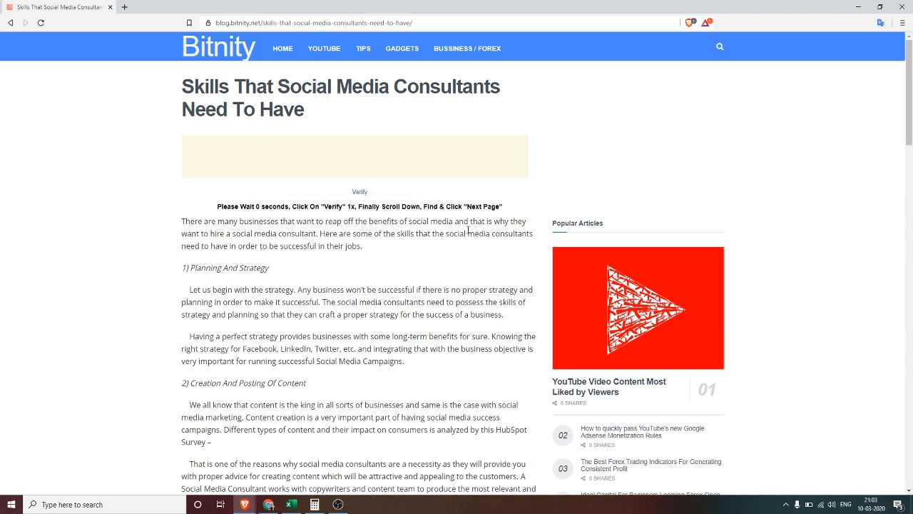
mouse_move(468, 230)
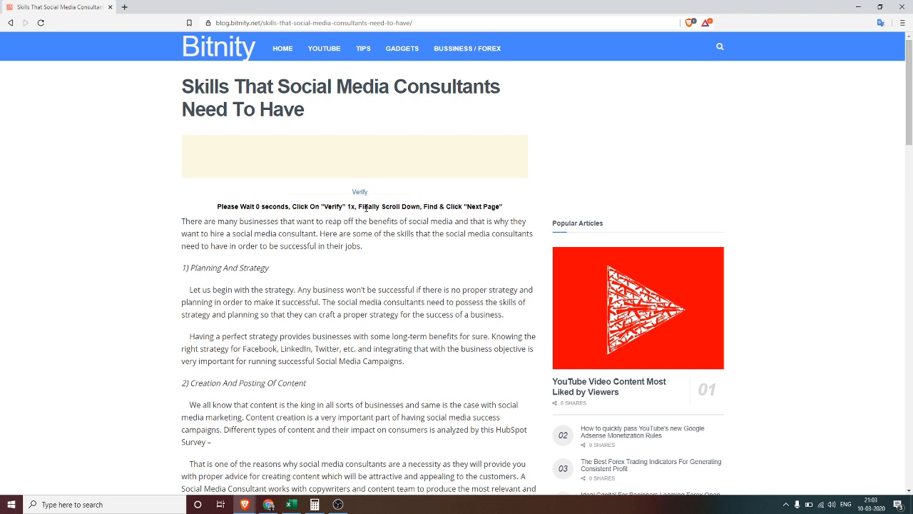
Verify on the article, continue to the next page and get the link back to the faucet.
left_click(359, 191)
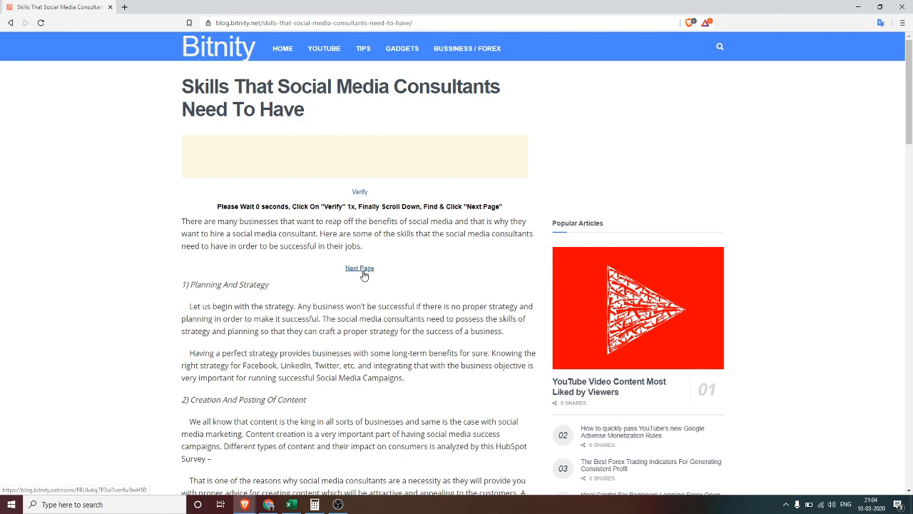
left_click(360, 268)
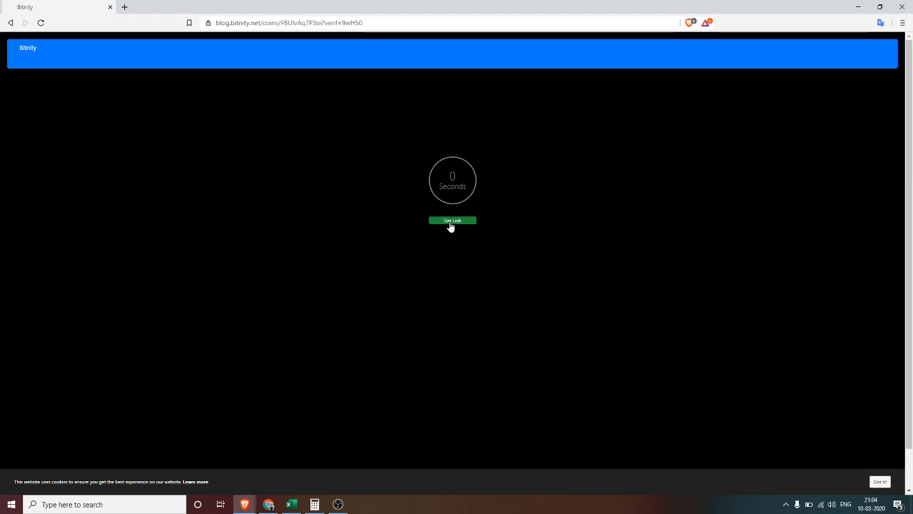
left_click(453, 219)
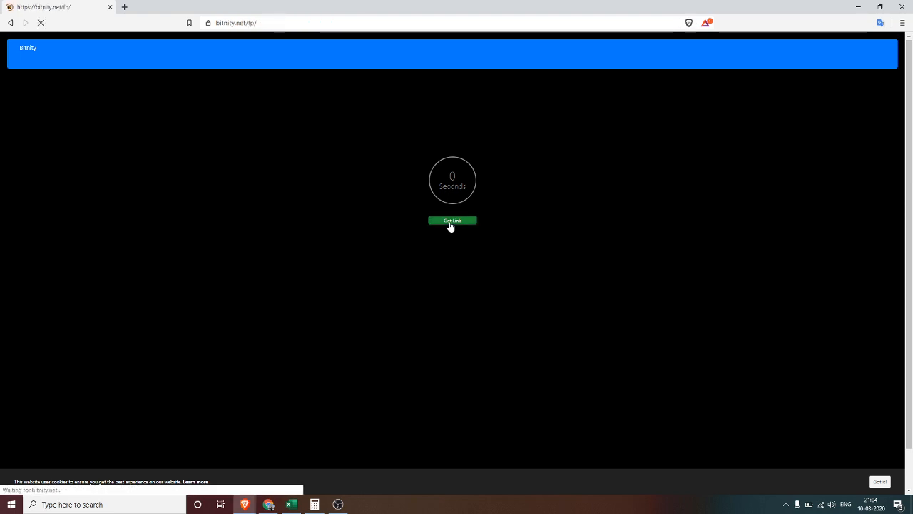
left_click(453, 220)
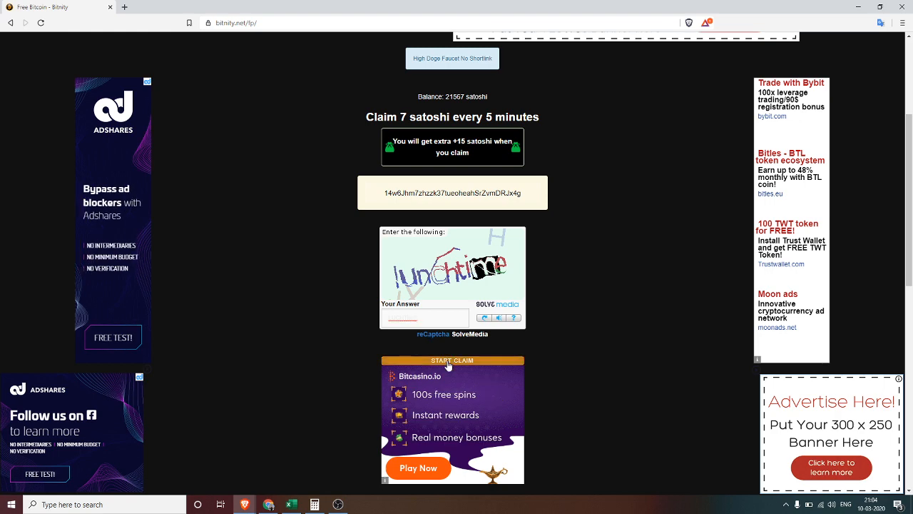
Start the claim, answer the anti-bot words starting with 'ico', and collect the 22 satoshi reward.
left_click(453, 360)
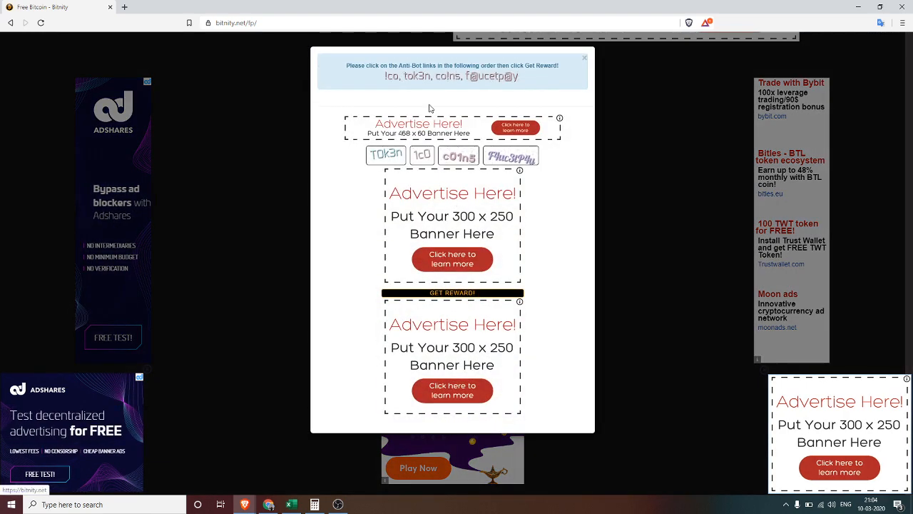
left_click(423, 154)
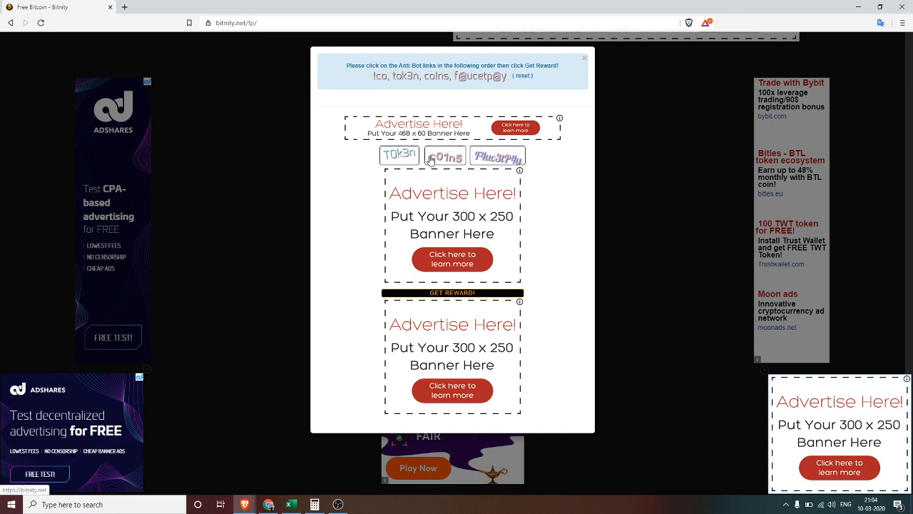
left_click(446, 155)
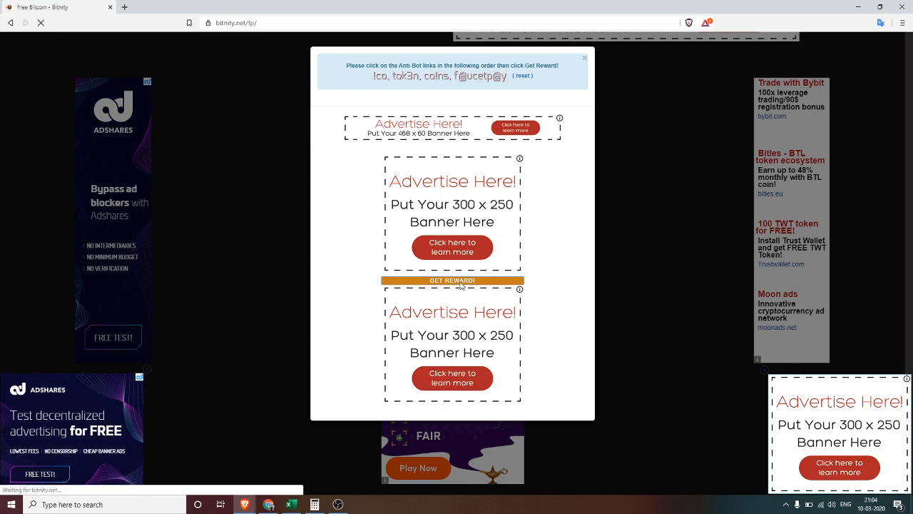
left_click(451, 280)
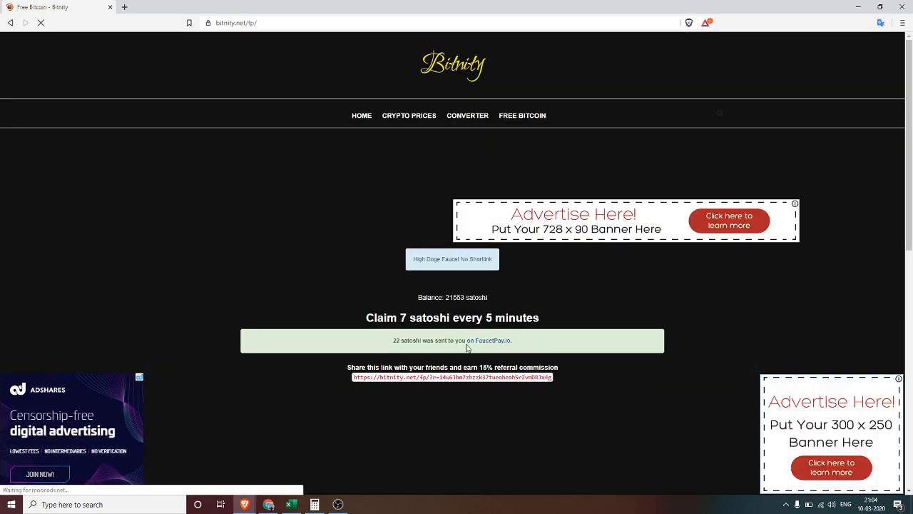
left_click(497, 340)
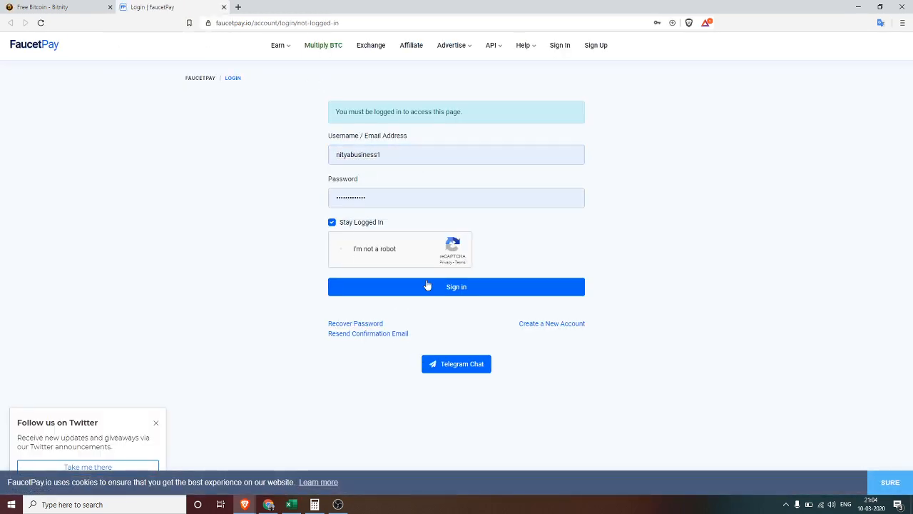
Pass the 'I'm not a robot' car-image check and sign in to FaucetPay.
left_click(331, 248)
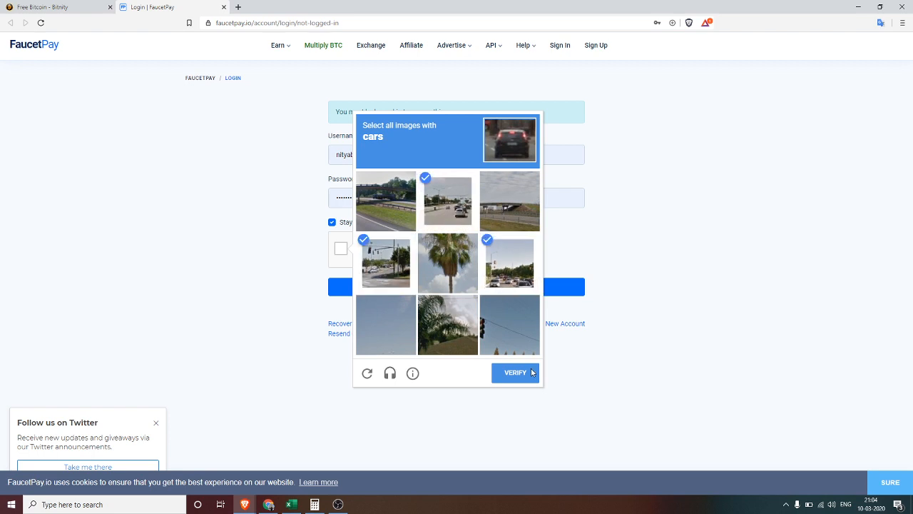
left_click(516, 372)
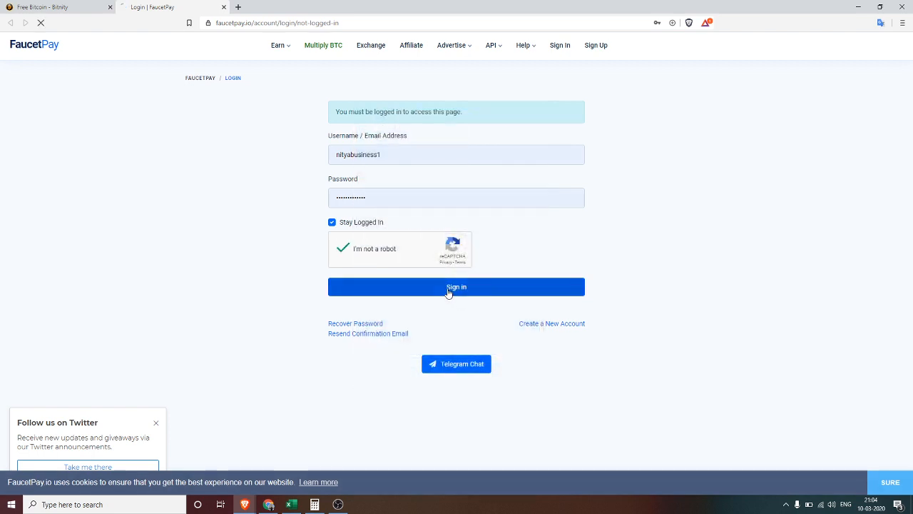
left_click(457, 285)
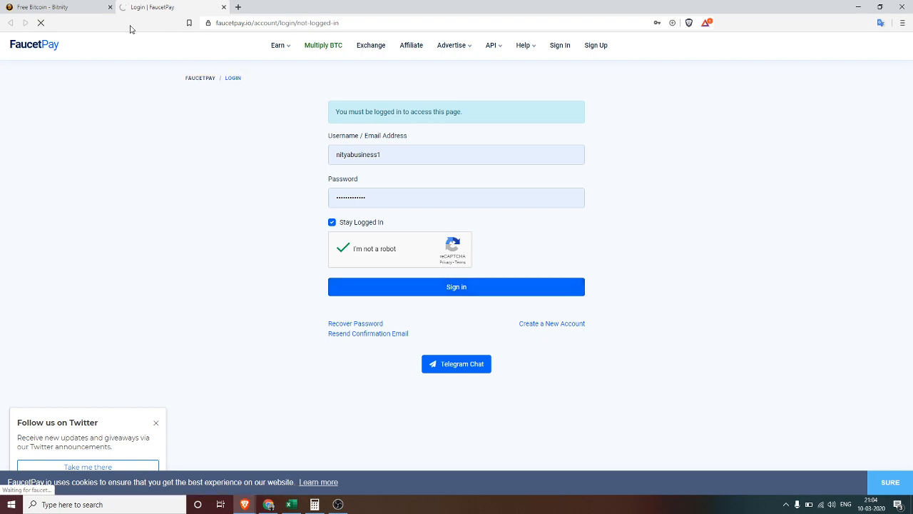
left_click(456, 286)
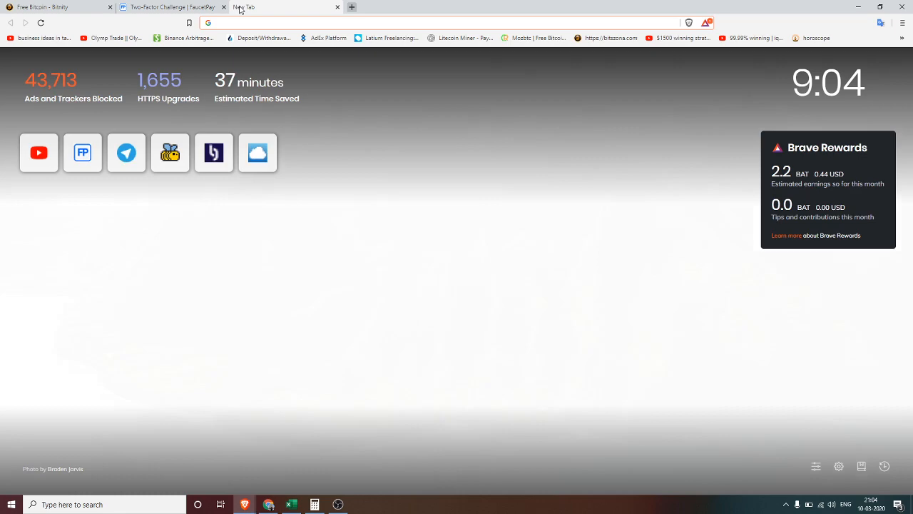
Go to gmail.com in a new tab and open the 'Your Login Code at FaucetPay' email.
type("gmail.com")
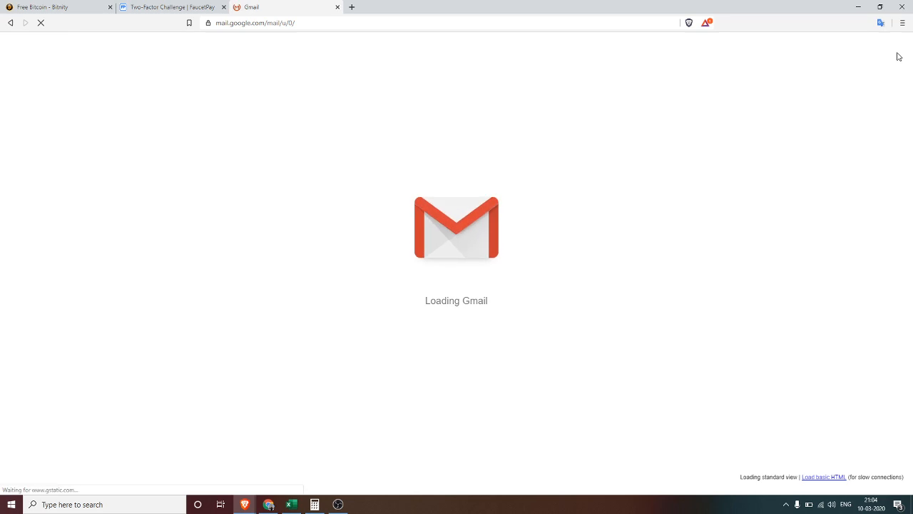
left_click(896, 46)
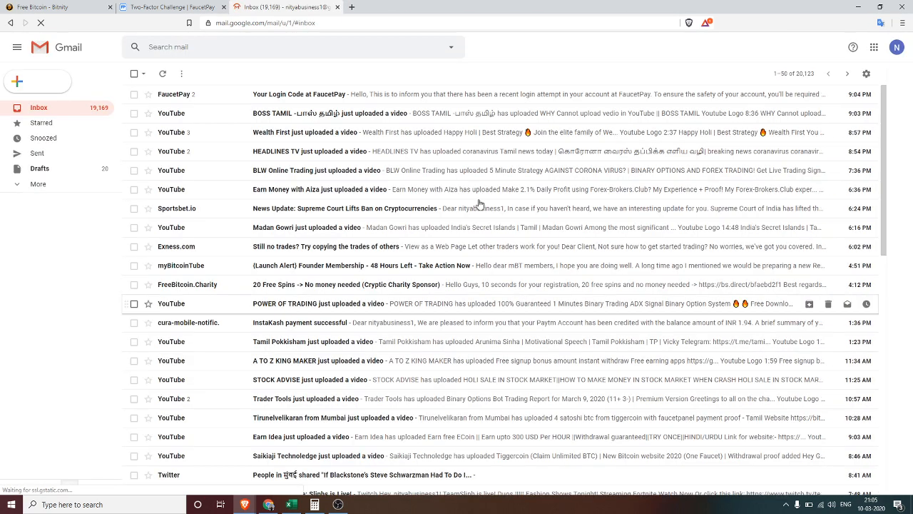
left_click(300, 94)
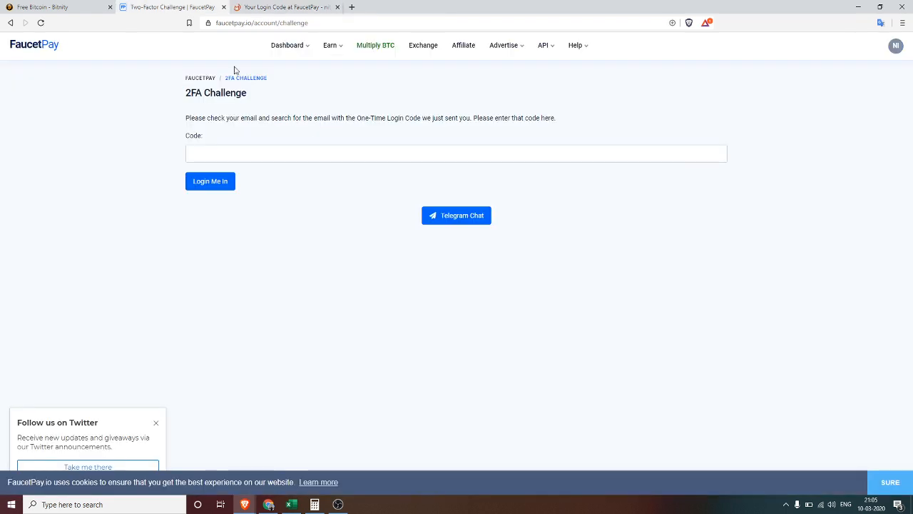
Log in with the emailed code and scroll to the 22 satoshi Bitnity payment in history.
left_click(210, 179)
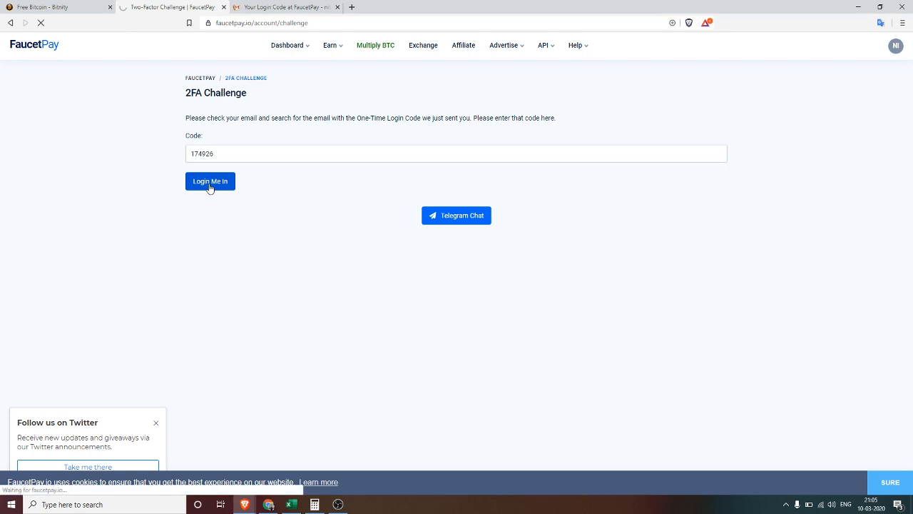
left_click(209, 180)
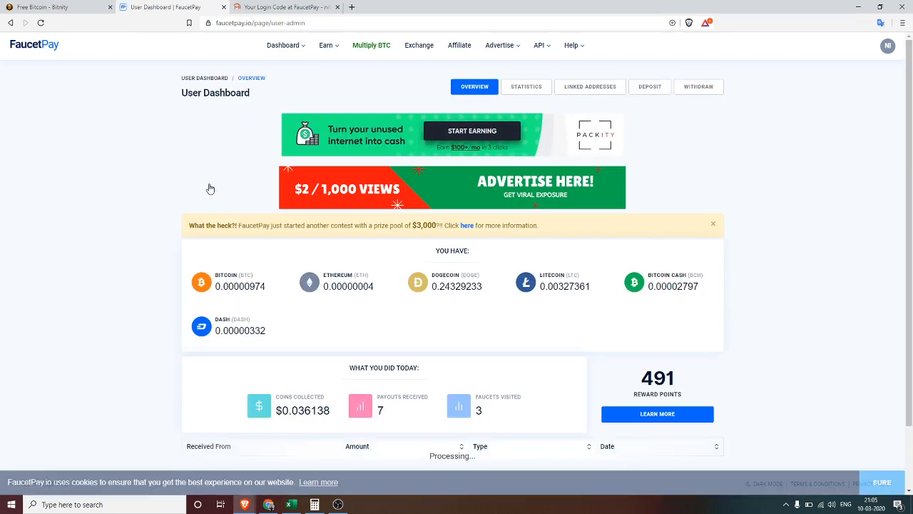
scroll("down", 3)
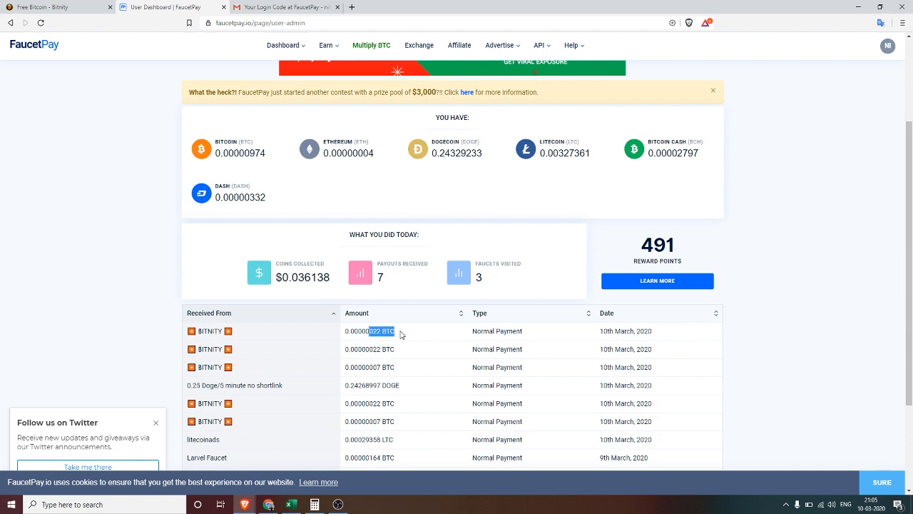
mouse_move(380, 348)
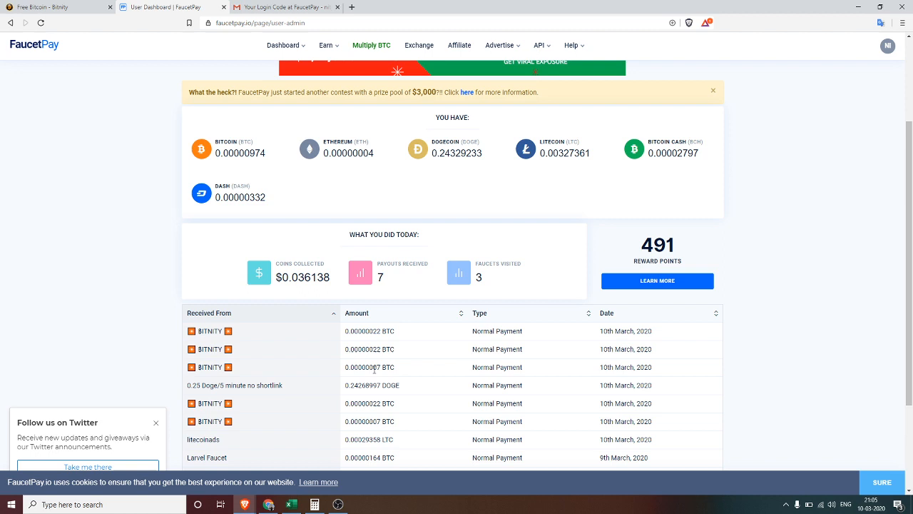
mouse_move(368, 348)
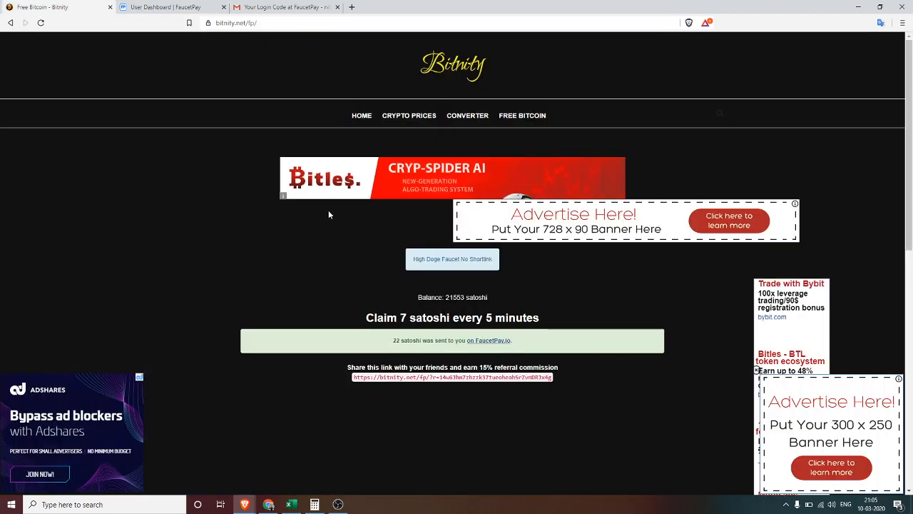
Reload the Bitnity faucet tab, confirming the page resubmission.
left_click(40, 23)
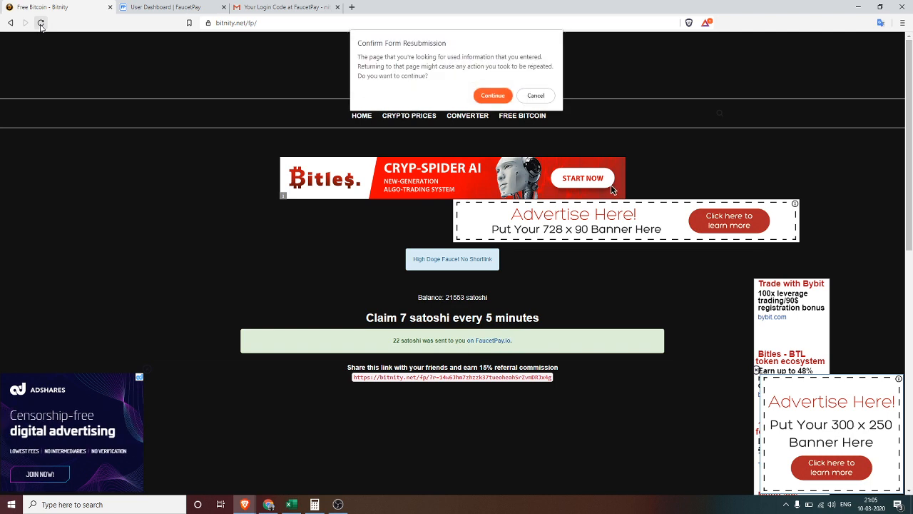
left_click(492, 94)
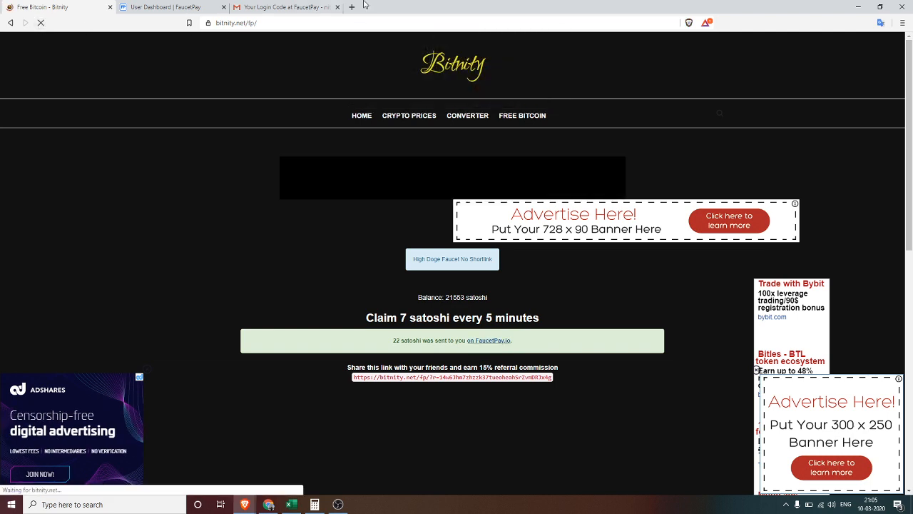